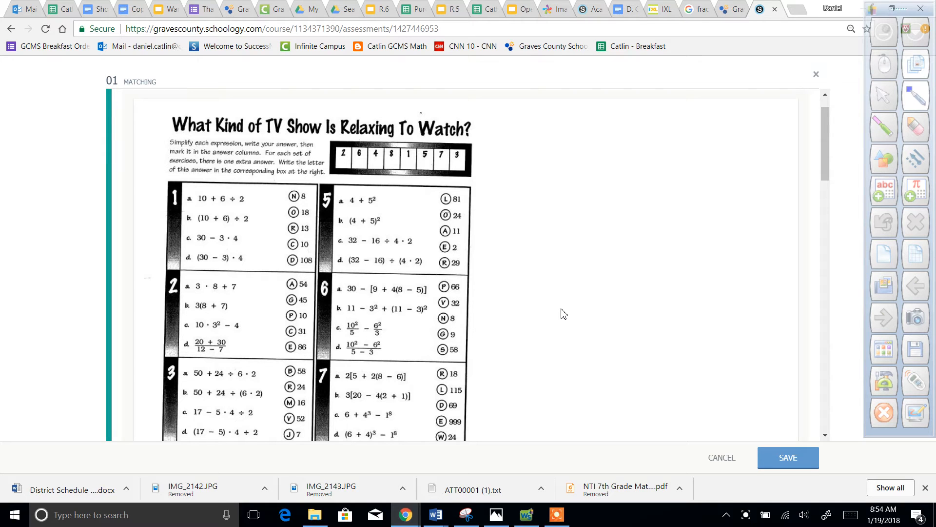
mouse_move(450, 246)
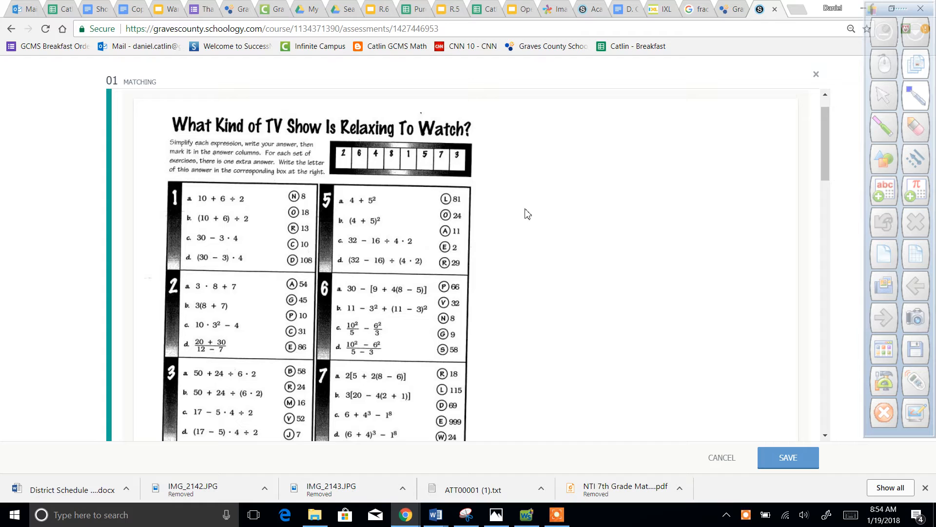
mouse_move(797, 129)
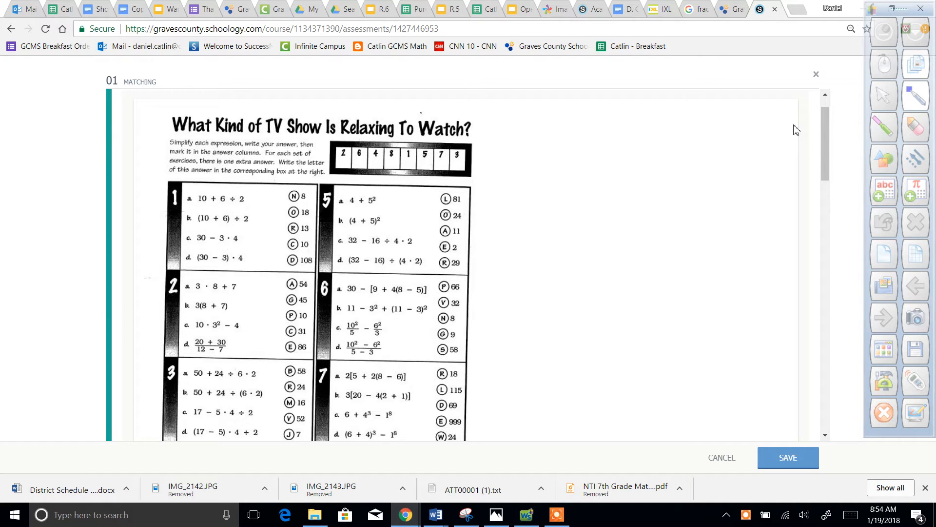
mouse_move(281, 195)
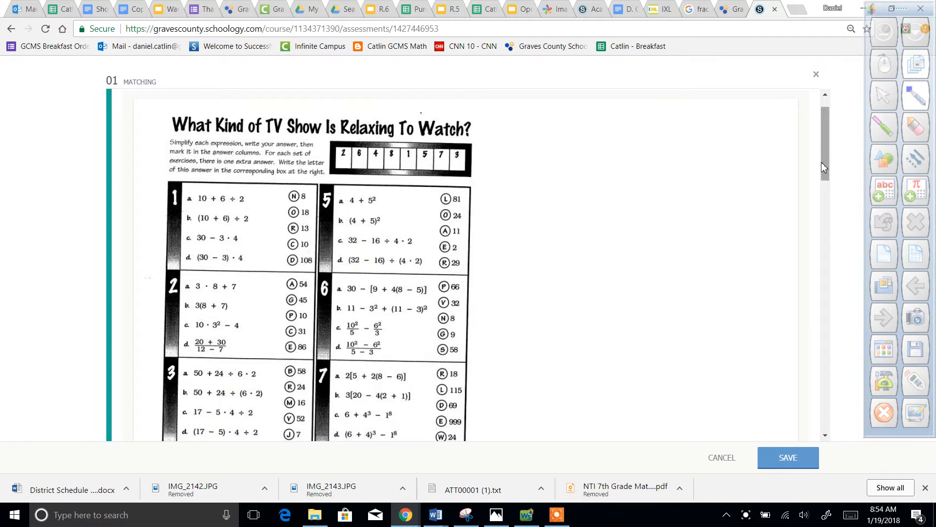
- Pair the R13 answer tile from the answer bank with 1A on the riddle worksheet
scroll("down", 3)
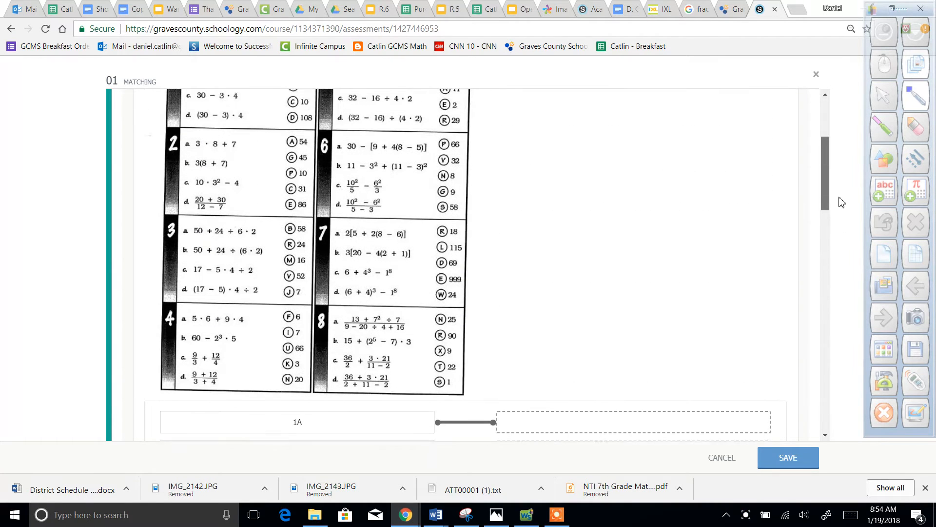
scroll("up", 3)
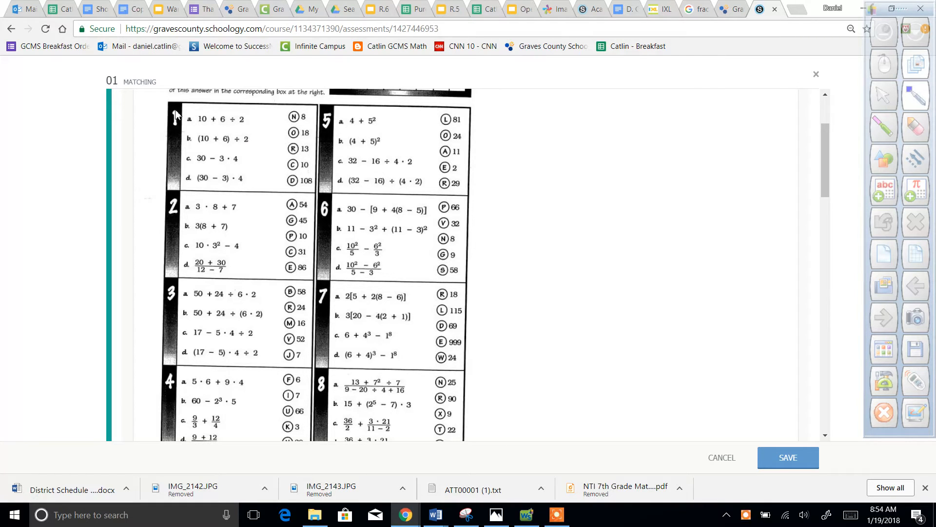
mouse_move(208, 130)
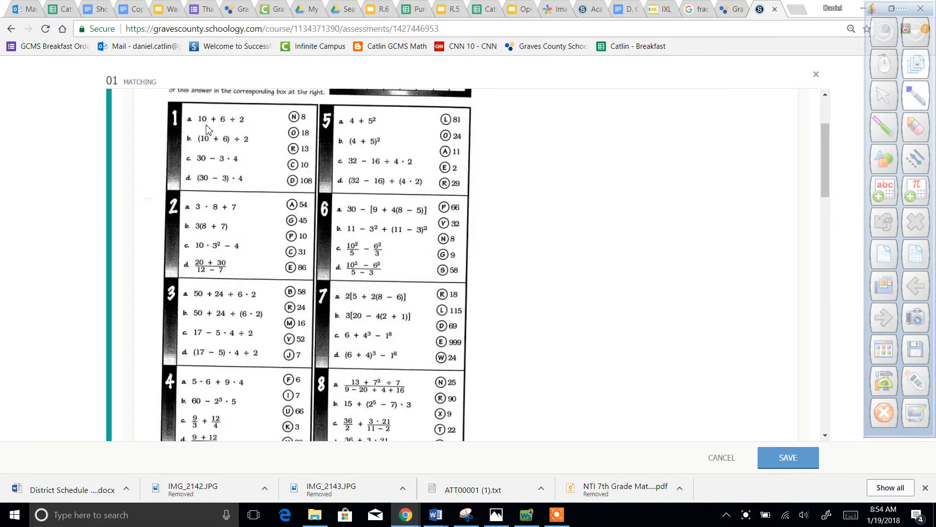
mouse_move(238, 127)
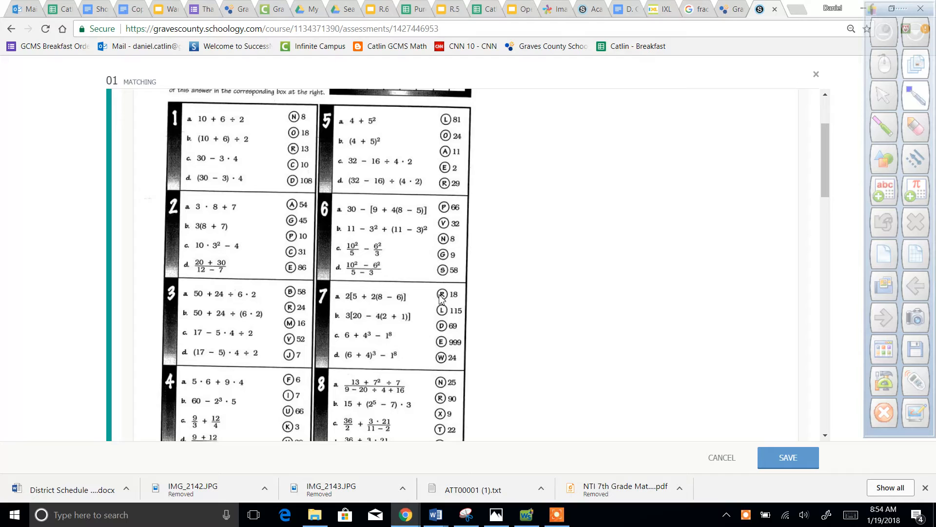
mouse_move(424, 297)
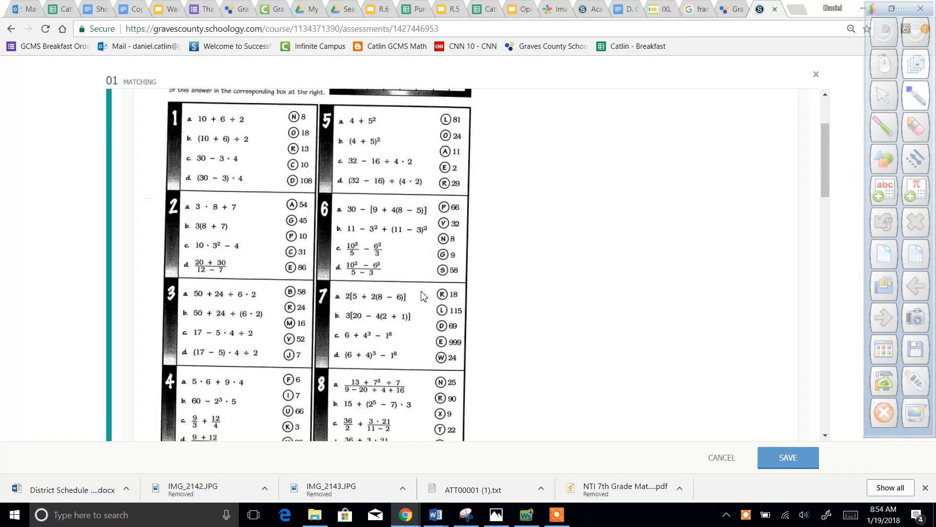
mouse_move(217, 126)
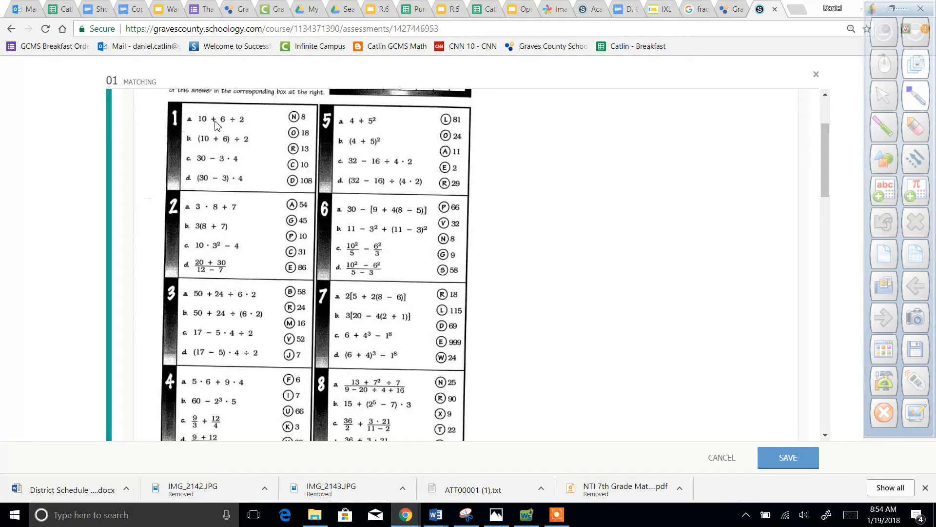
mouse_move(247, 126)
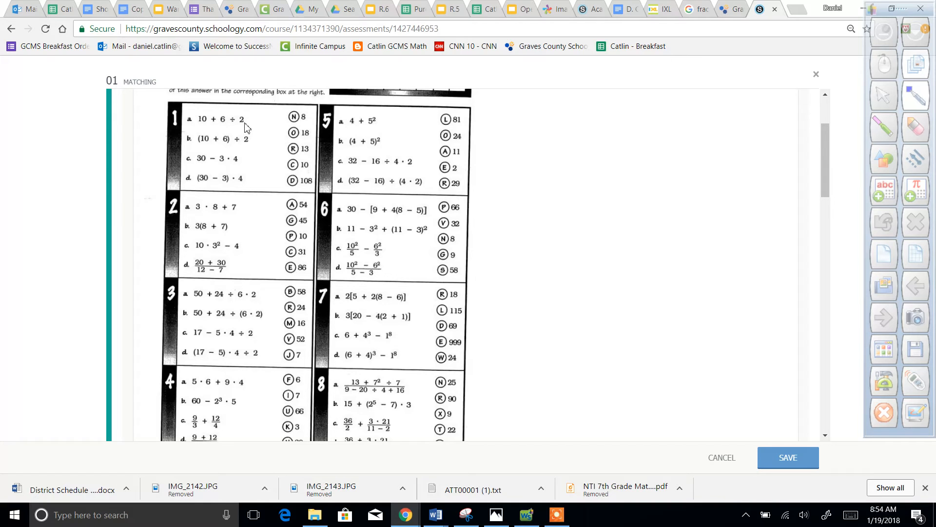
mouse_move(217, 128)
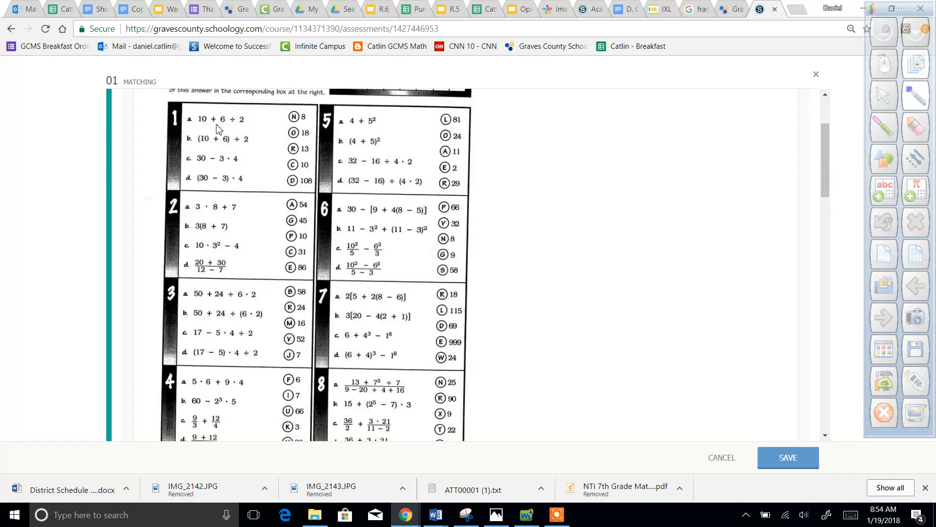
mouse_move(188, 115)
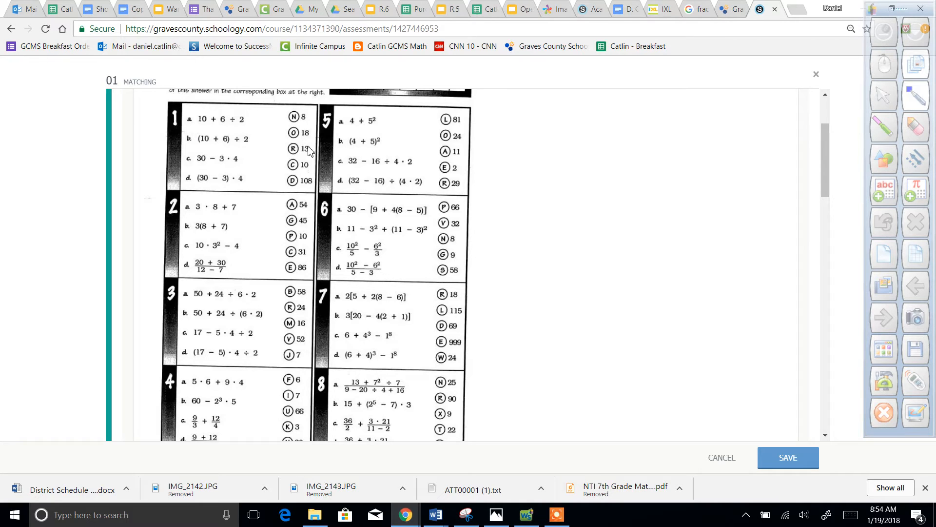
mouse_move(684, 134)
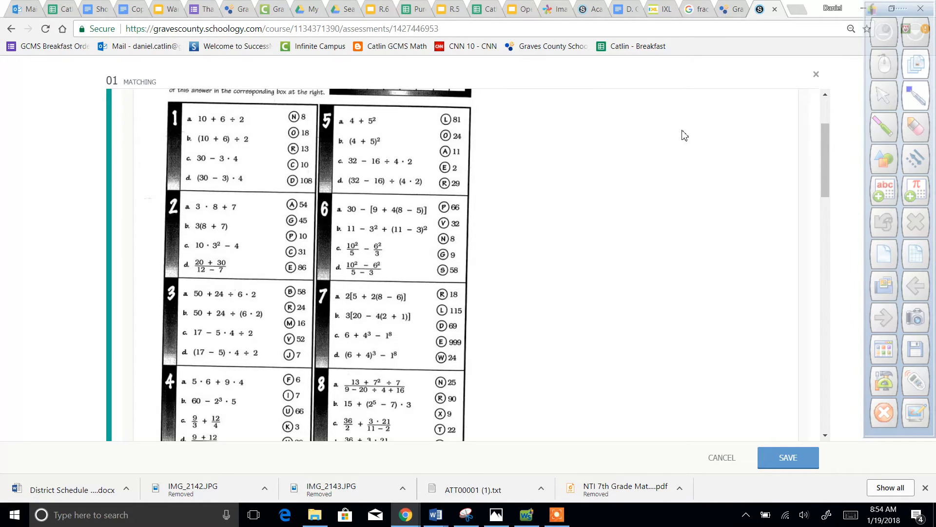
scroll("down", 3)
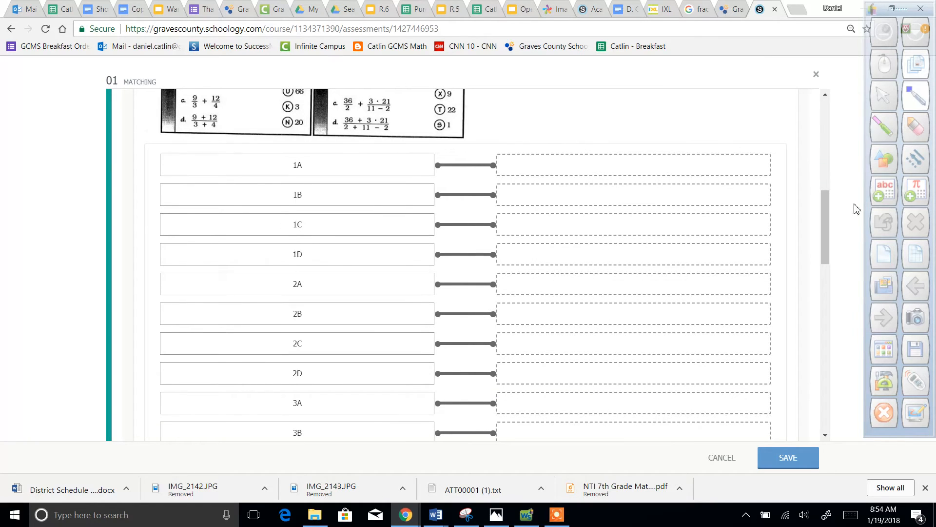
scroll("down", 3)
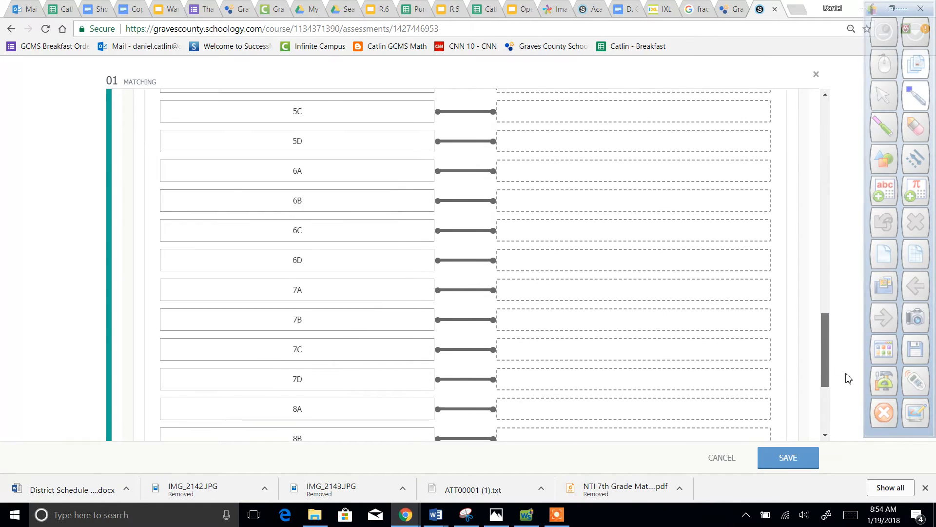
scroll("down", 3)
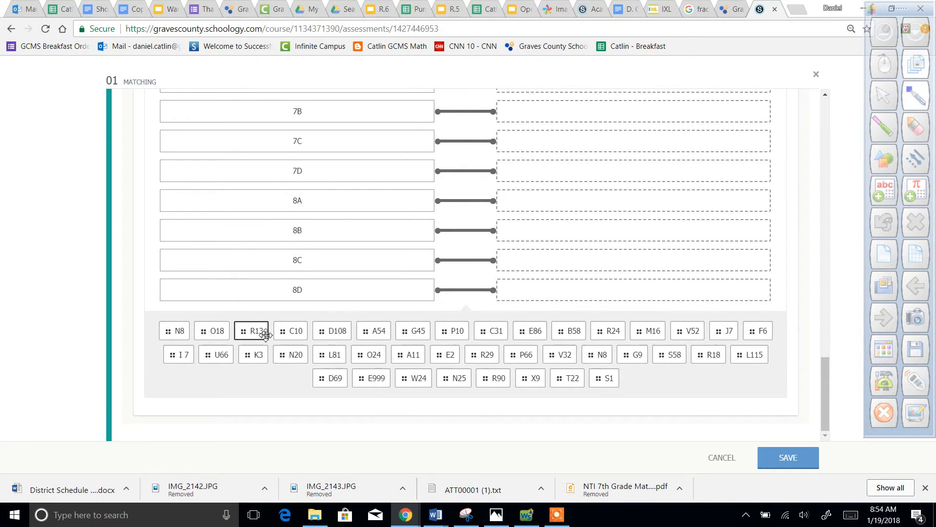
left_click(252, 330)
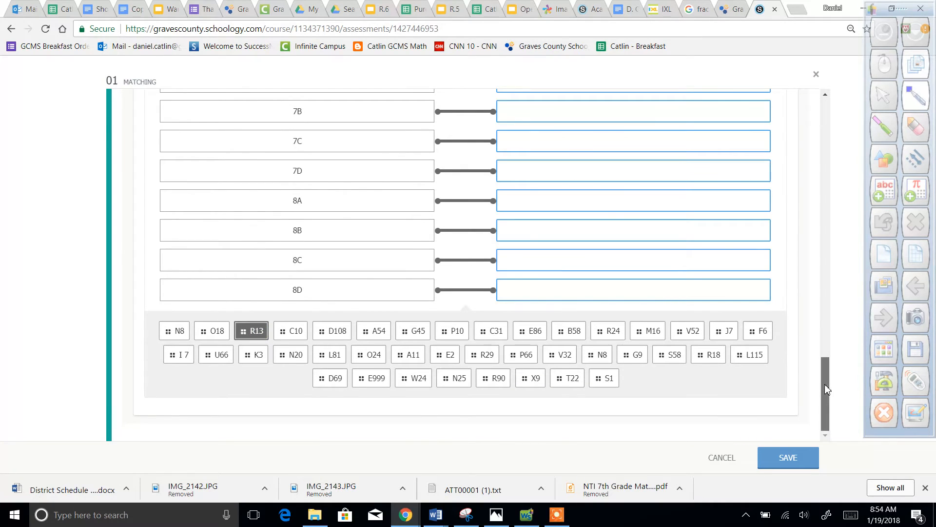
scroll("up", 3)
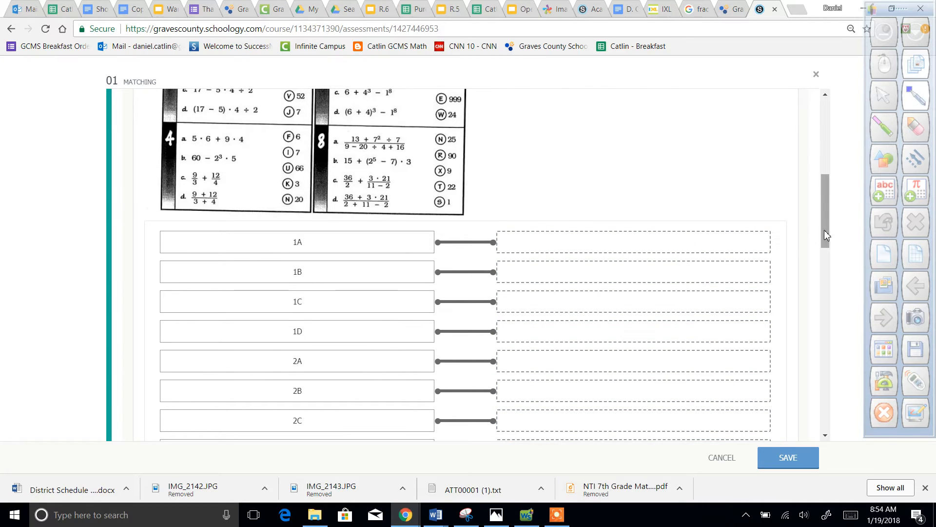
scroll("down", 3)
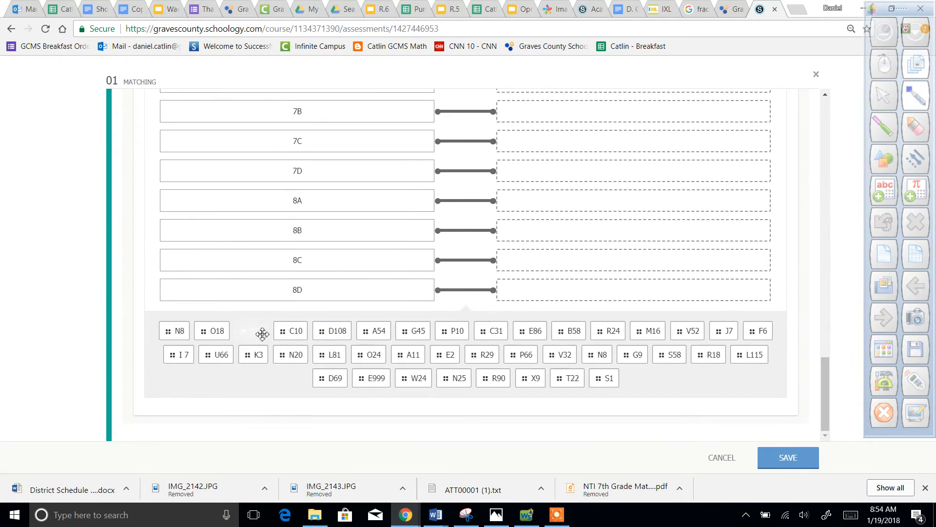
scroll("up", 3)
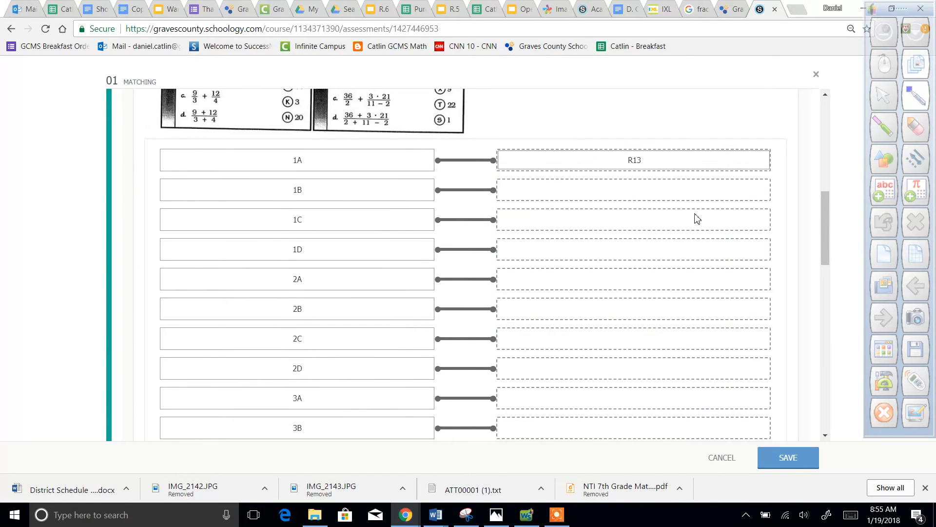
scroll("down", 3)
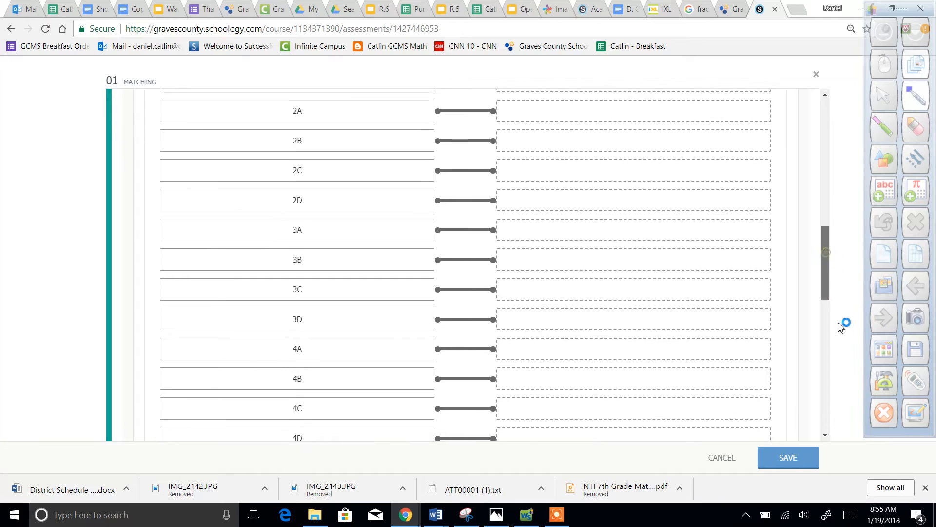
scroll("down", 3)
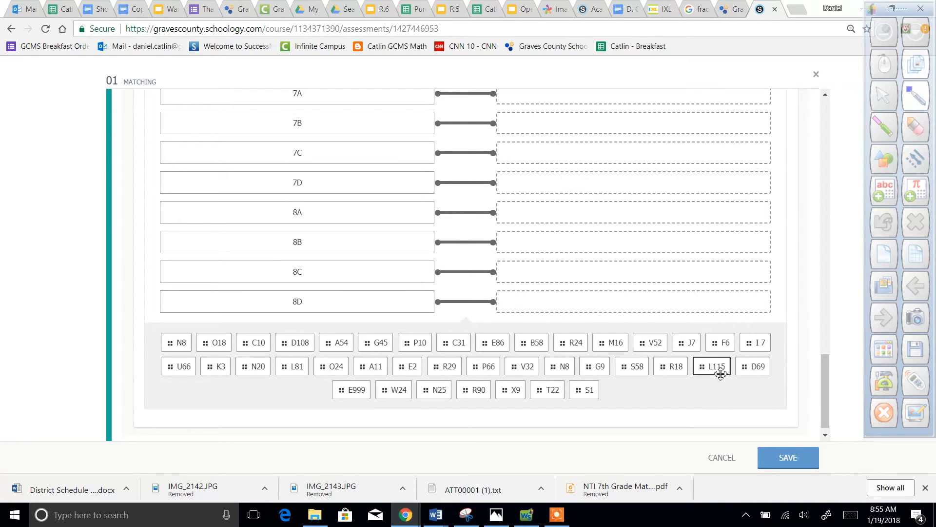
mouse_move(712, 365)
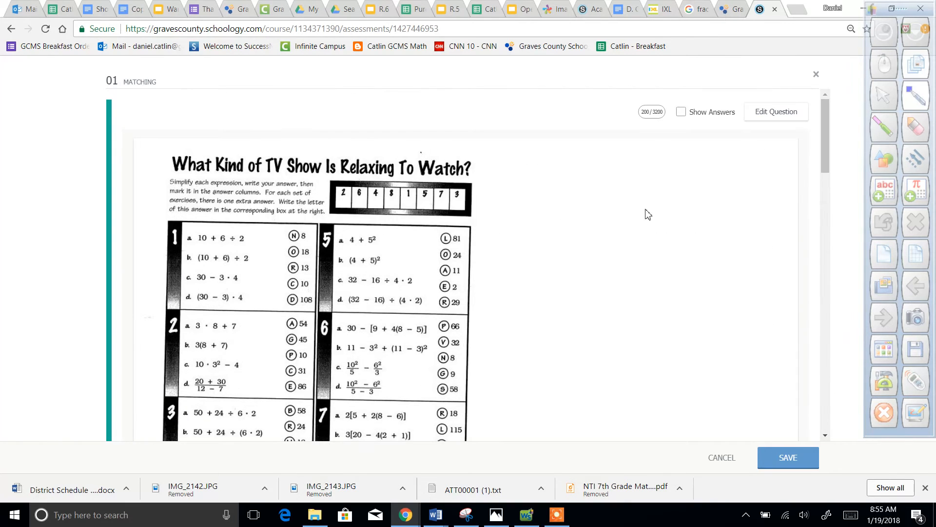
mouse_move(430, 213)
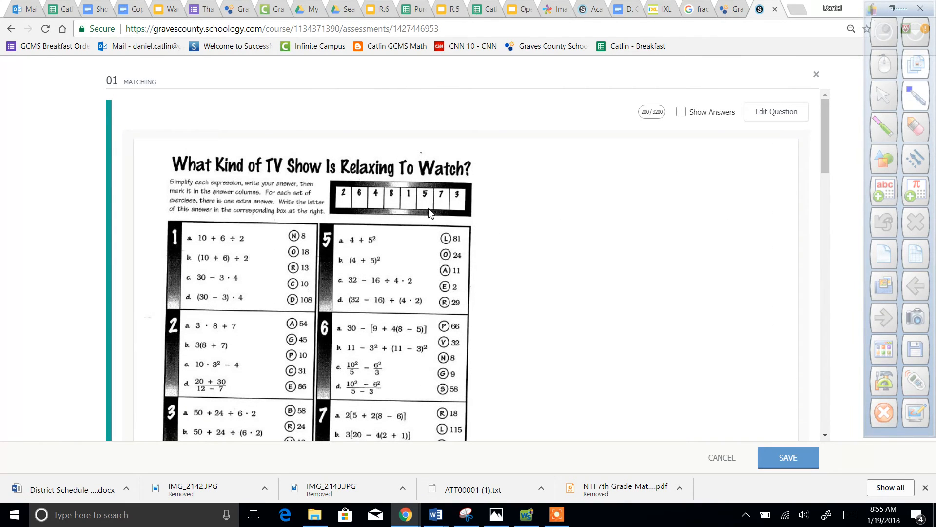
mouse_move(390, 183)
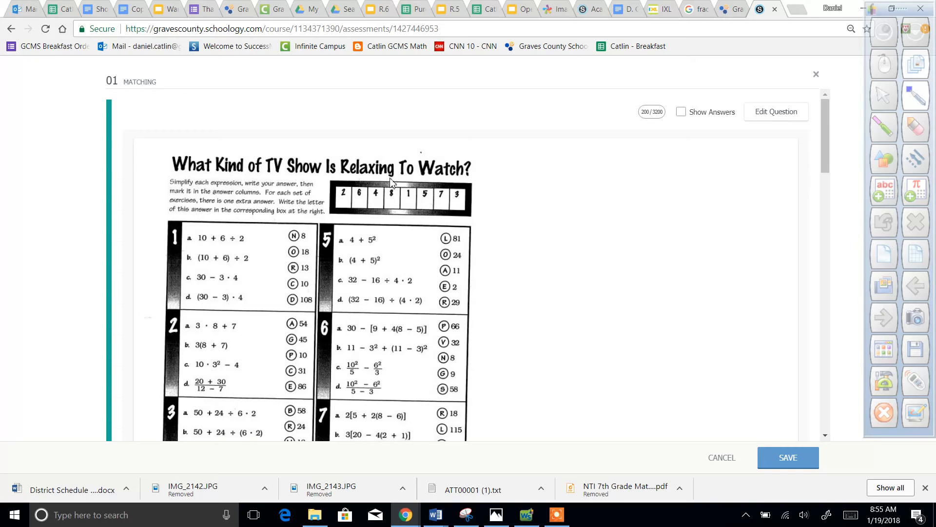
mouse_move(467, 218)
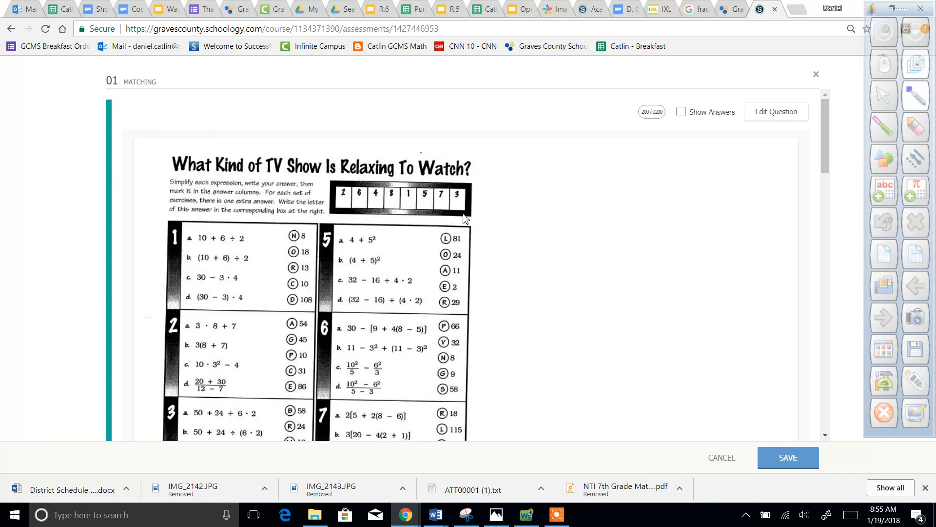
mouse_move(156, 244)
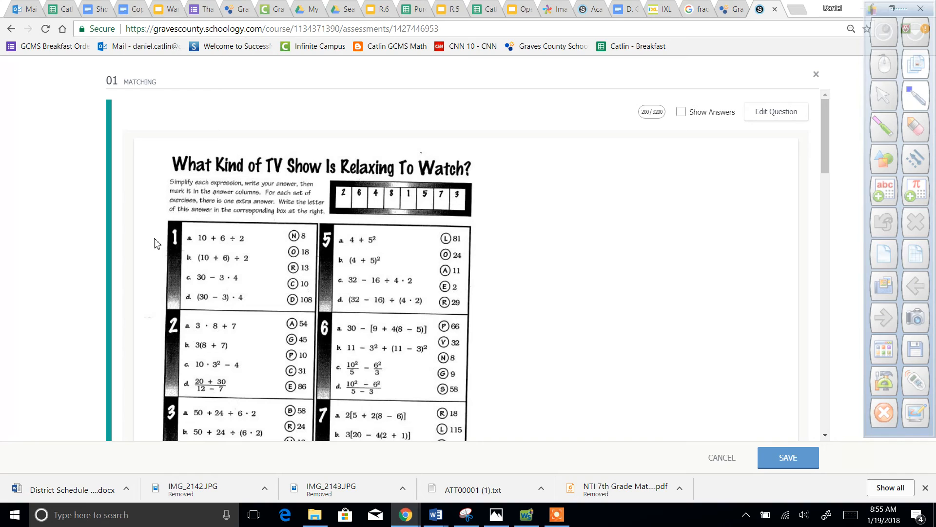
mouse_move(290, 269)
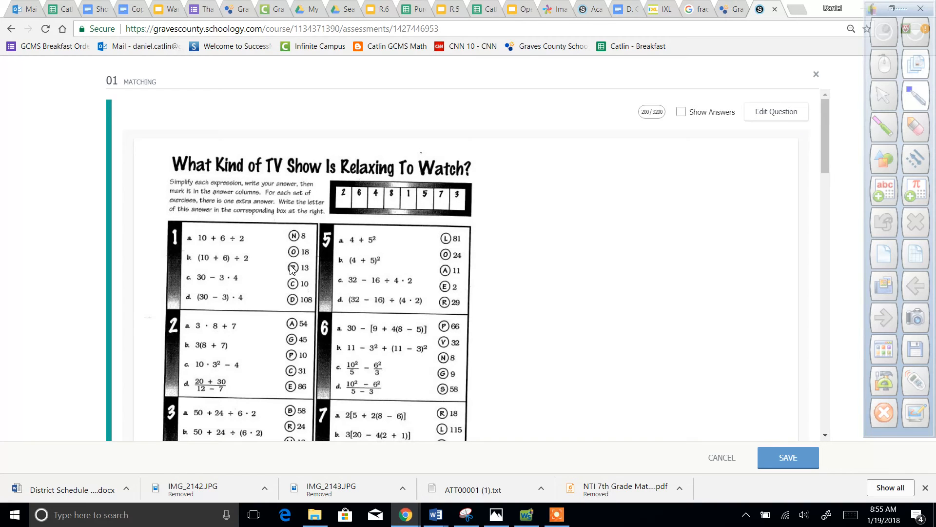
mouse_move(236, 331)
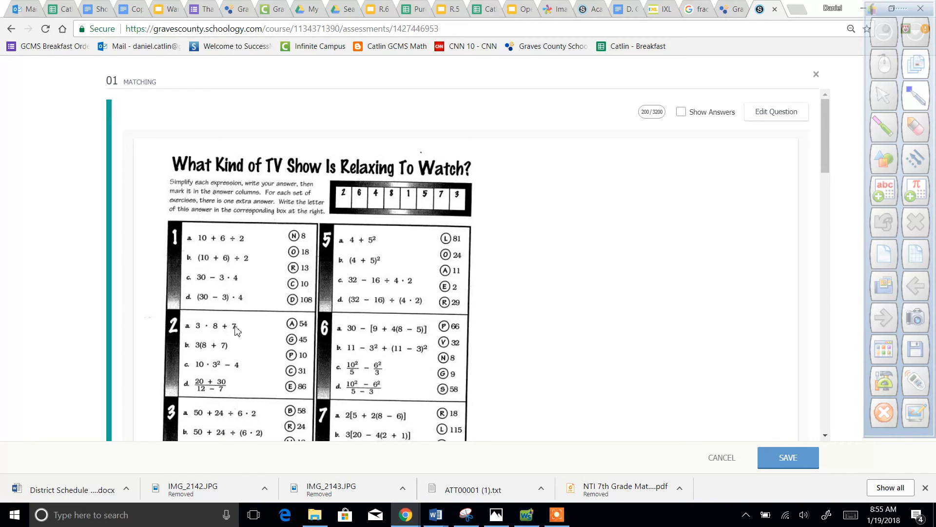
mouse_move(283, 360)
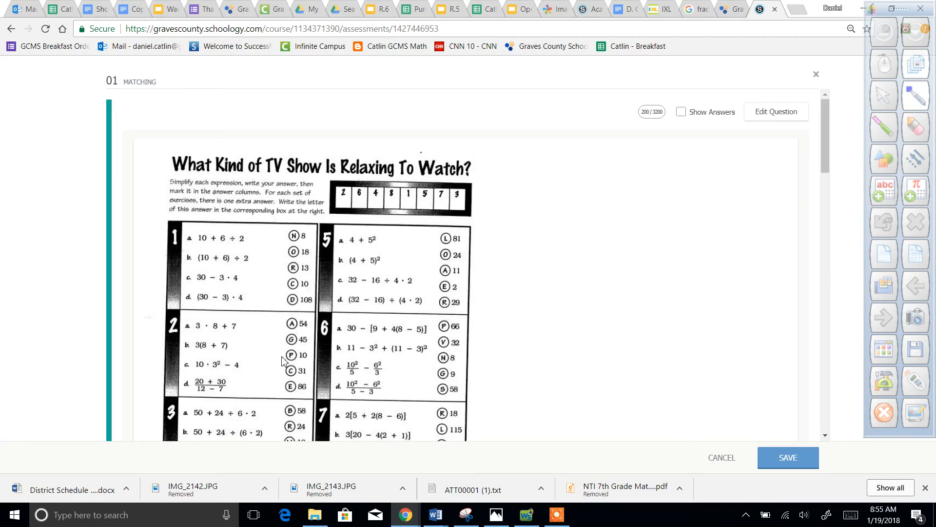
mouse_move(218, 175)
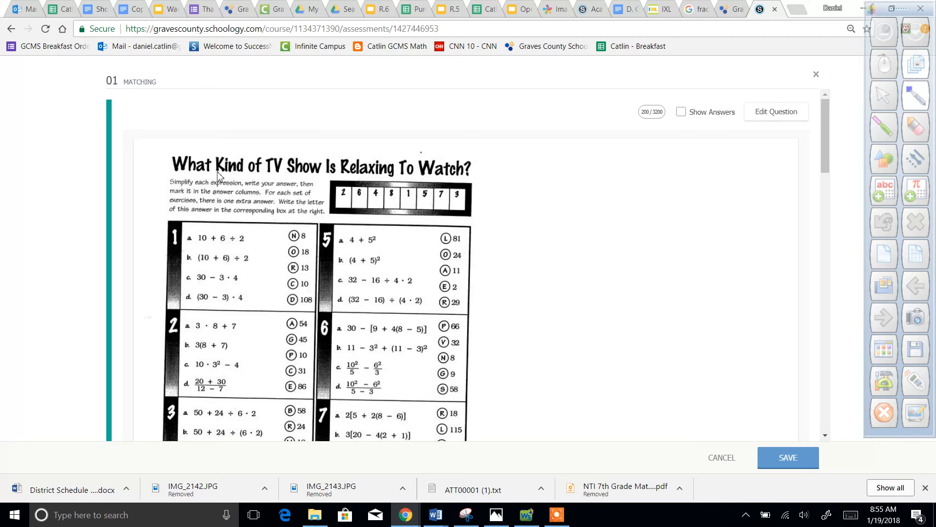
mouse_move(483, 181)
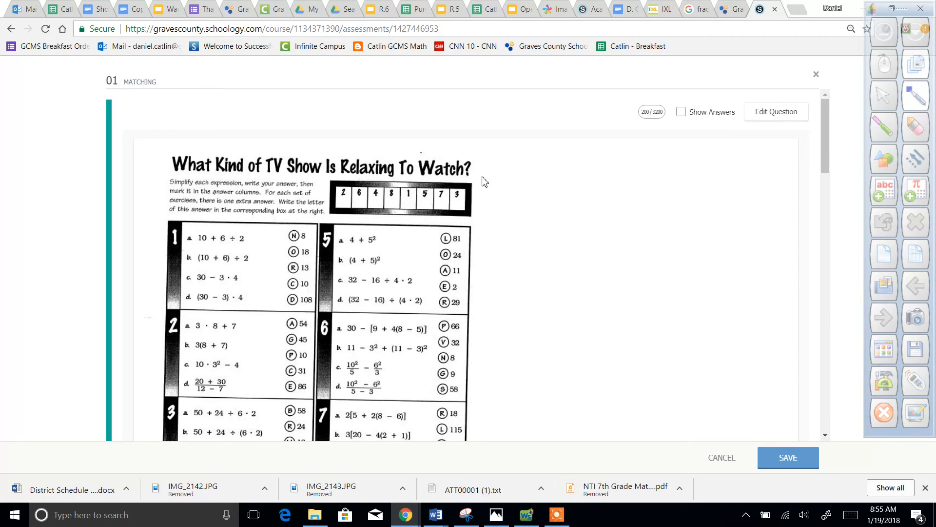
mouse_move(482, 263)
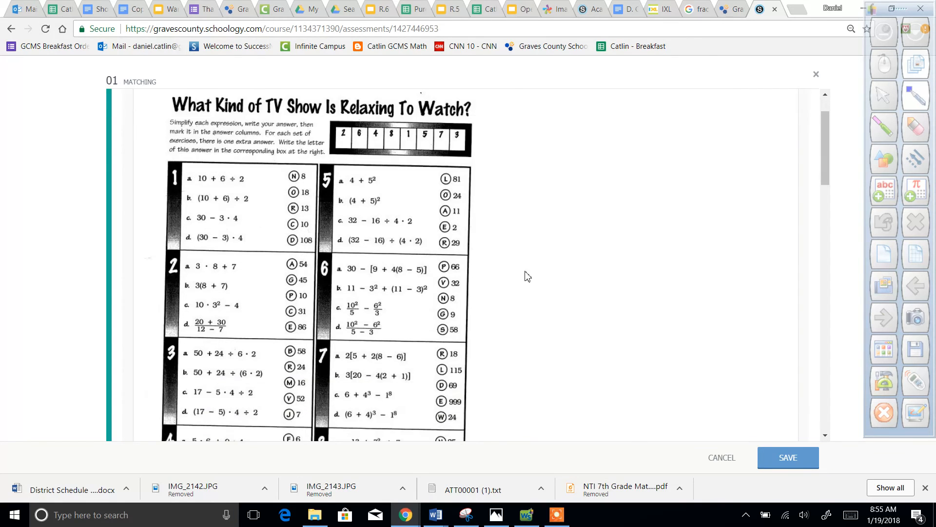
scroll("down", 3)
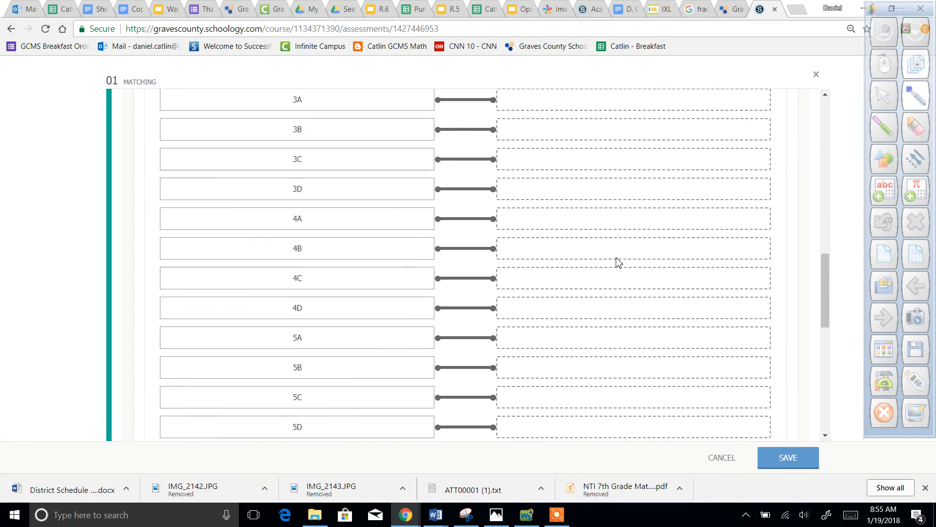
scroll("down", 3)
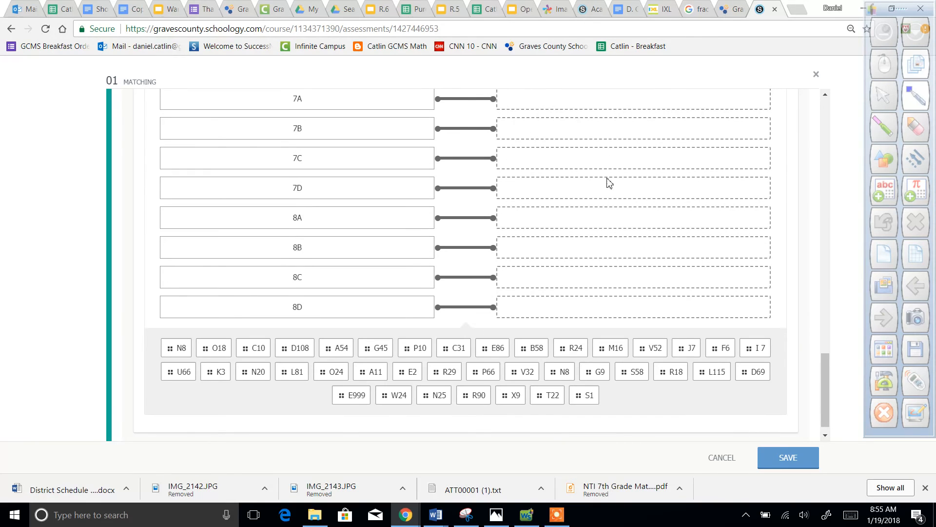
mouse_move(593, 284)
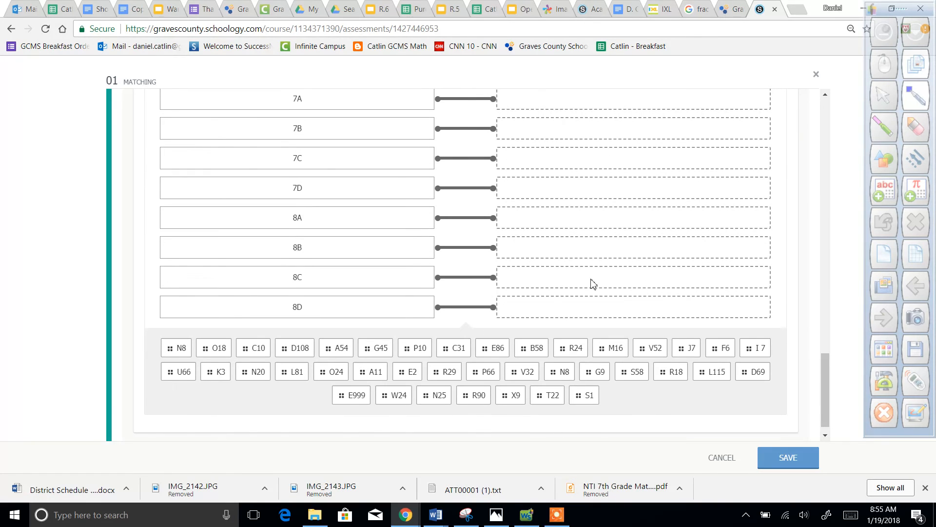
mouse_move(590, 250)
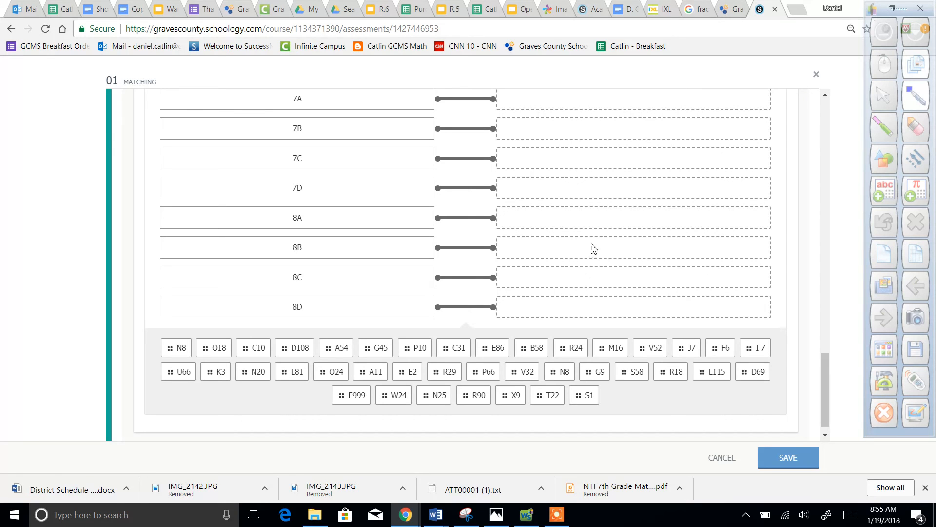
scroll("up", 3)
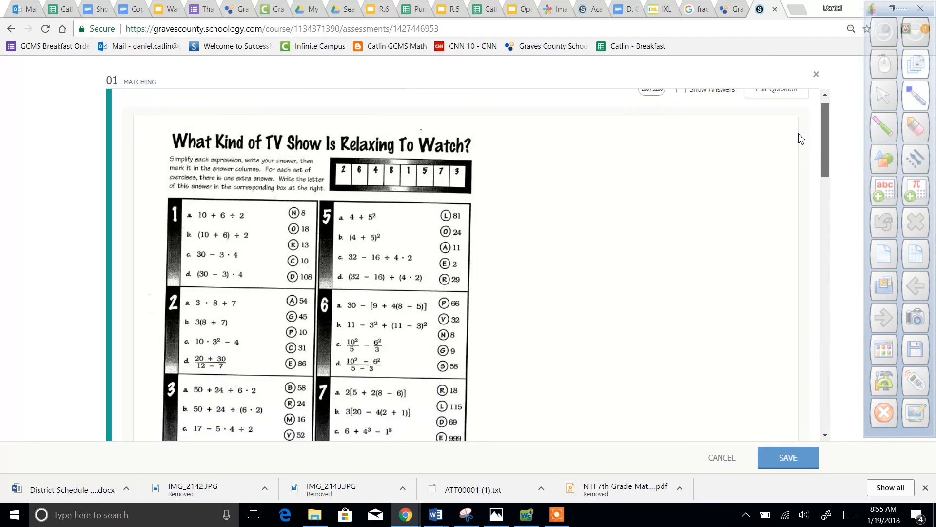
scroll("up", 3)
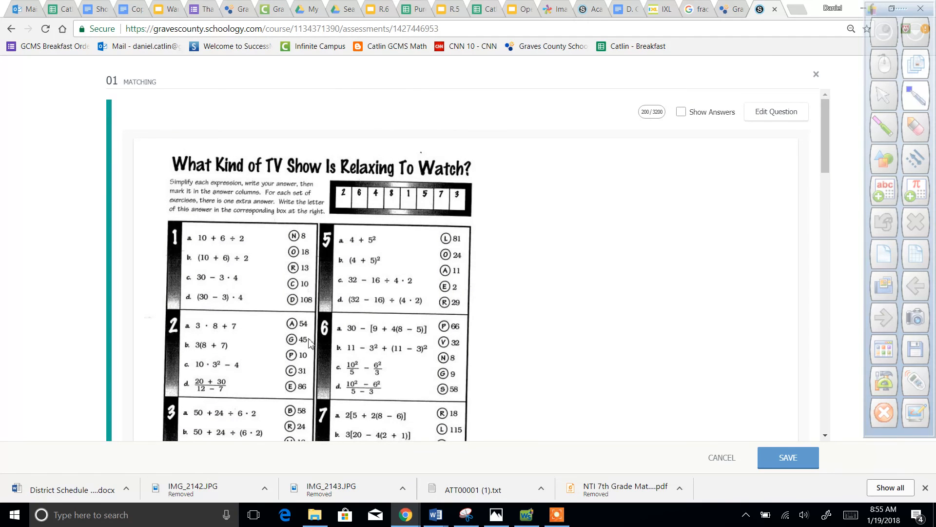
mouse_move(231, 337)
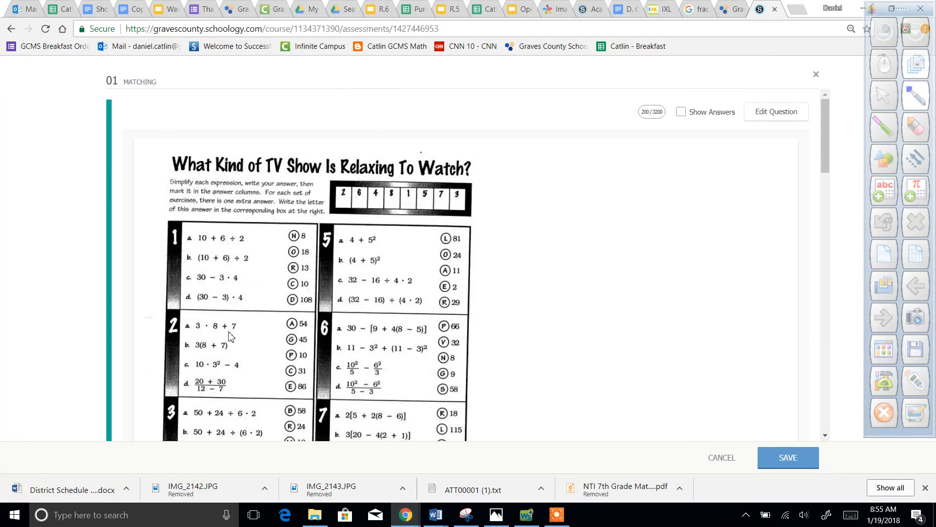
mouse_move(825, 163)
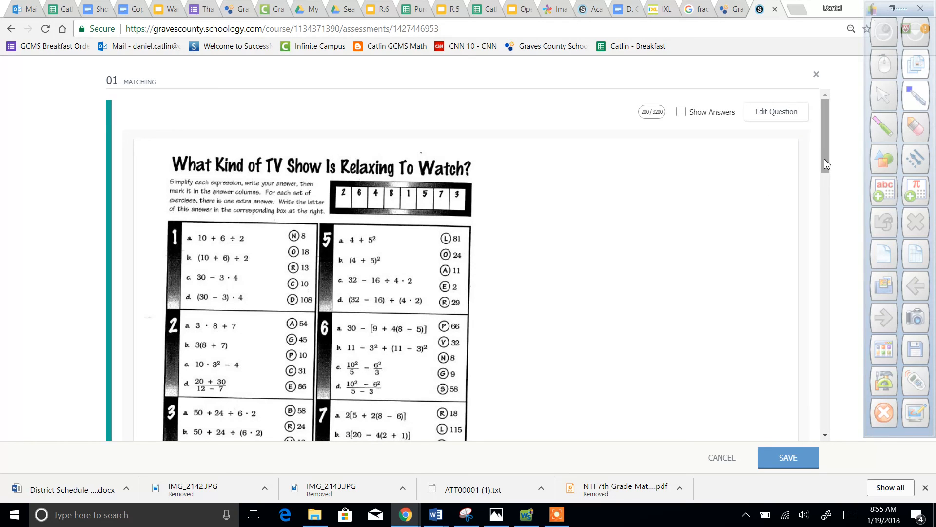
scroll("down", 3)
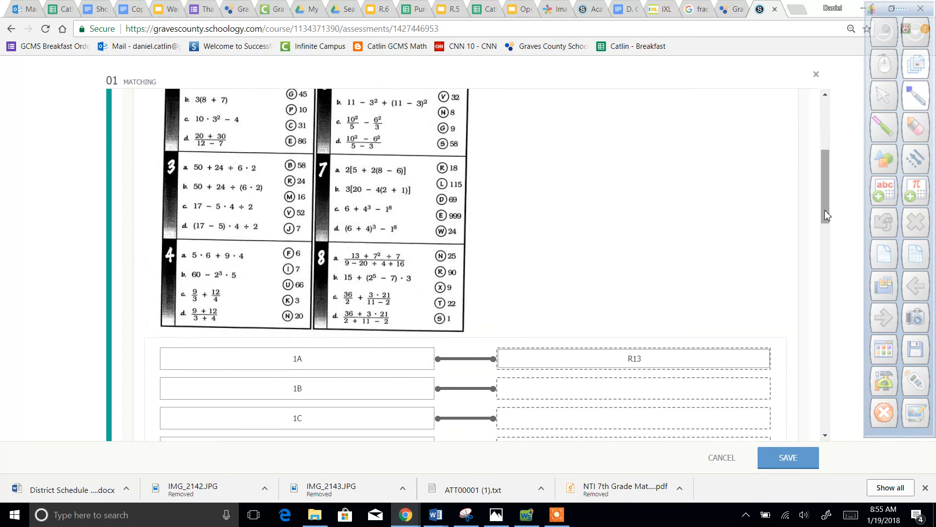